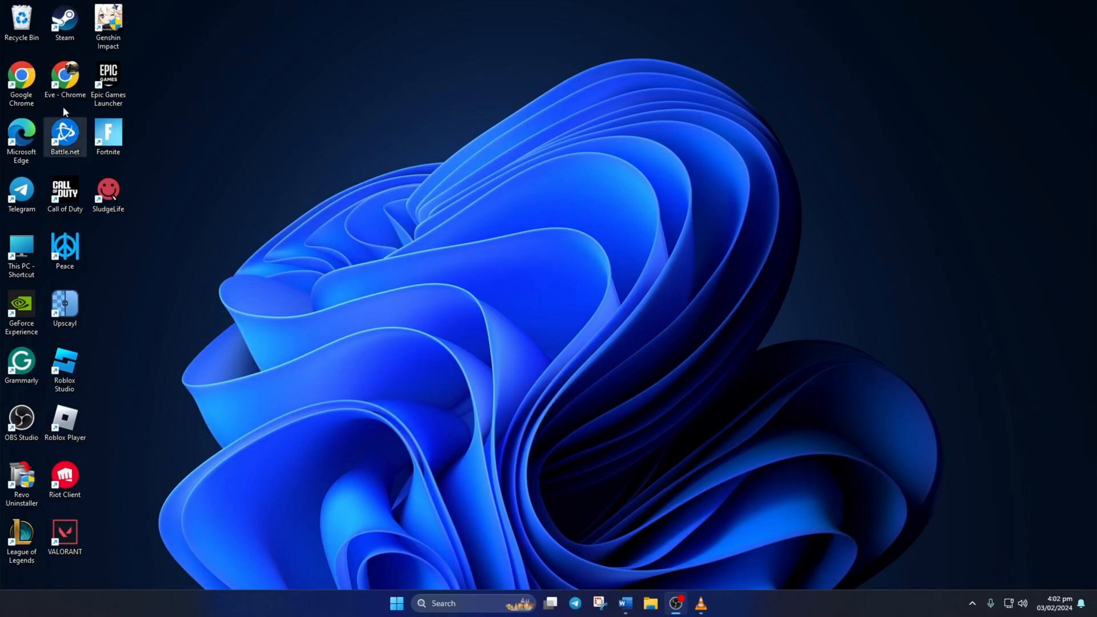
- Launch Google Chrome from its desktop shortcut to a new tab with the Google page
double_click(21, 78)
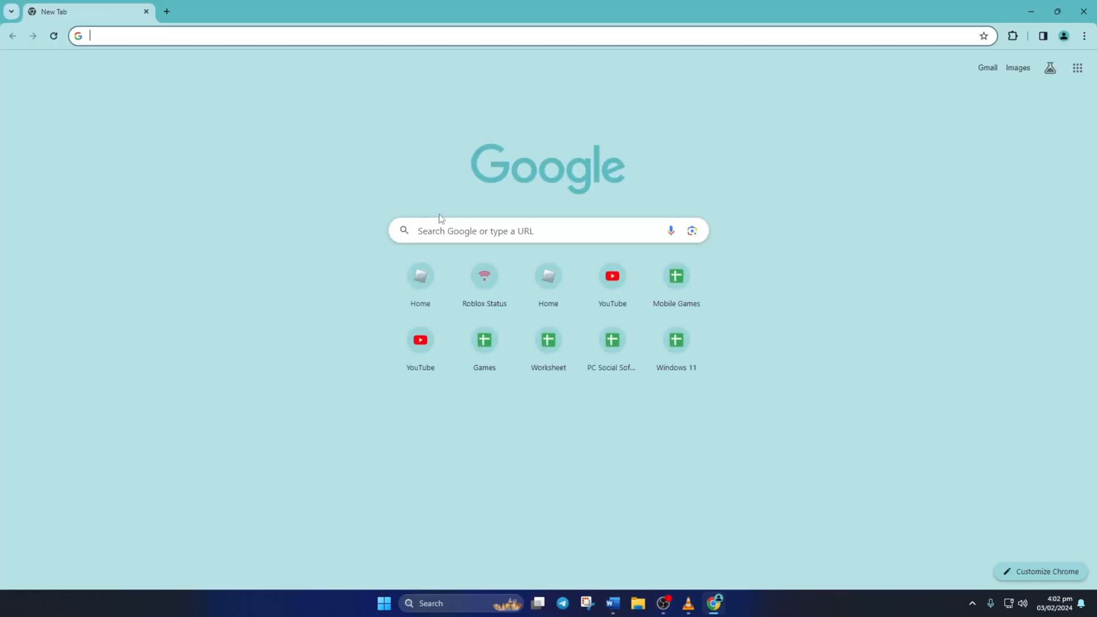
mouse_move(888, 185)
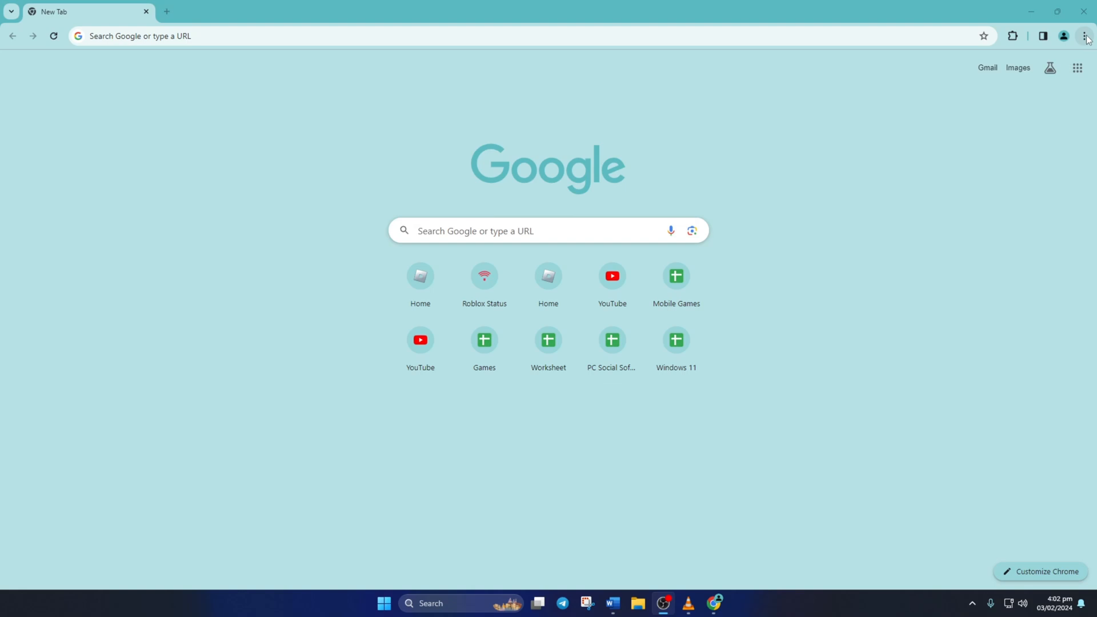
- Navigate Settings > Privacy and security > Site settings to the All sites data list
click(1086, 36)
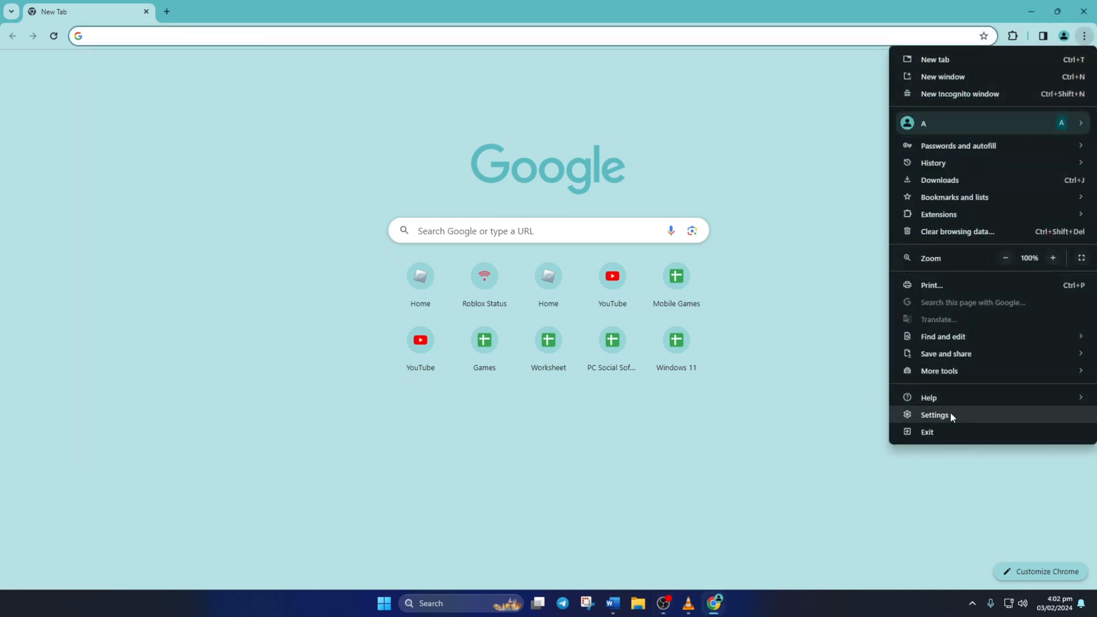
click(934, 414)
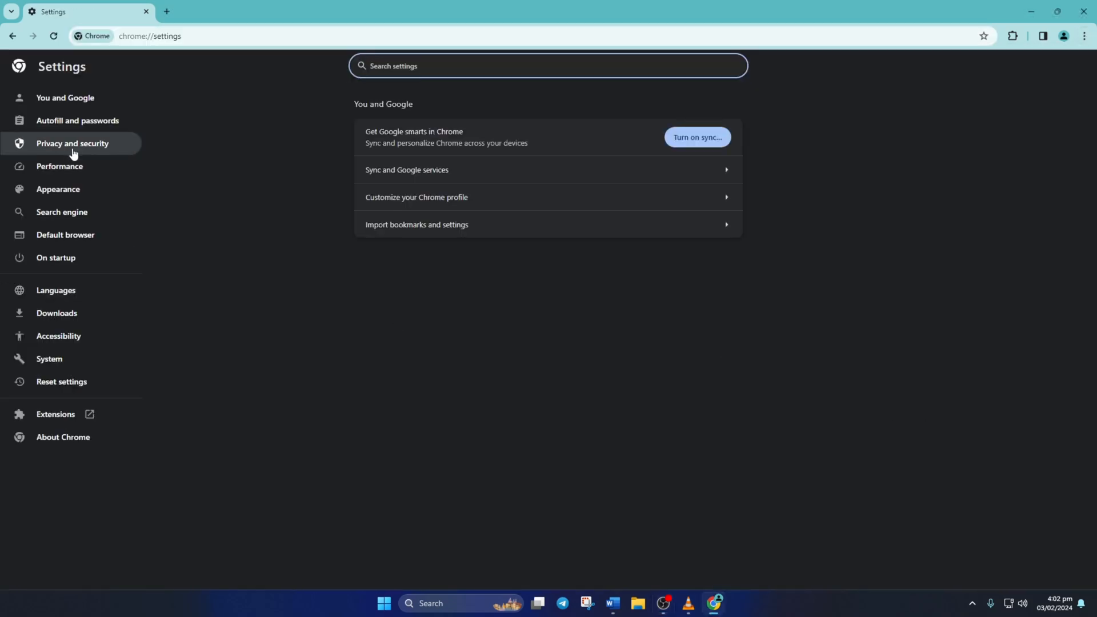
click(72, 143)
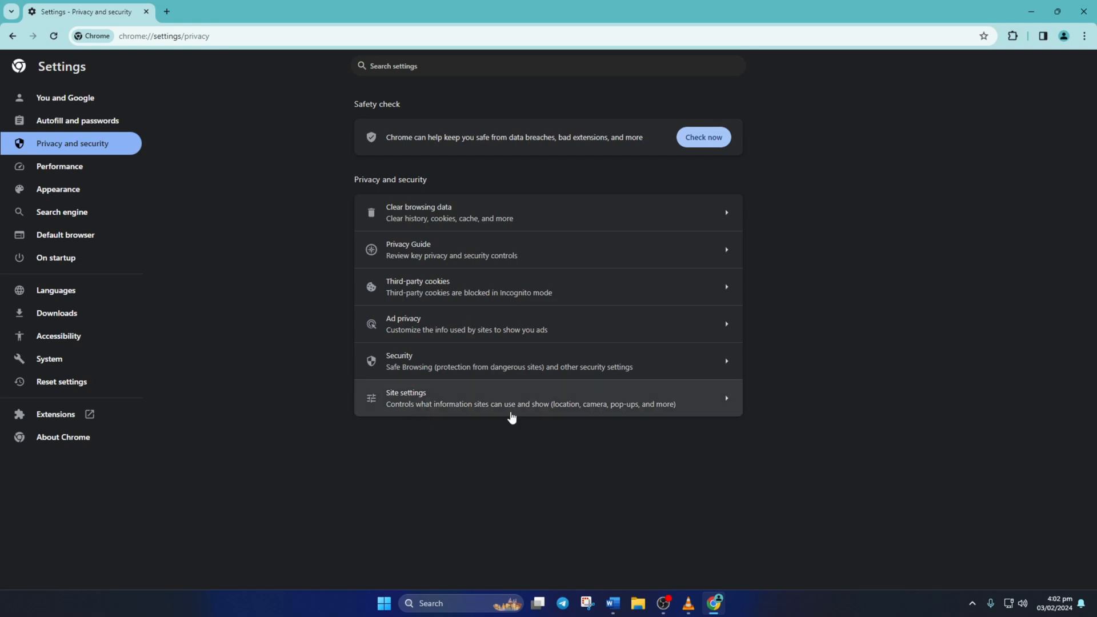
click(532, 398)
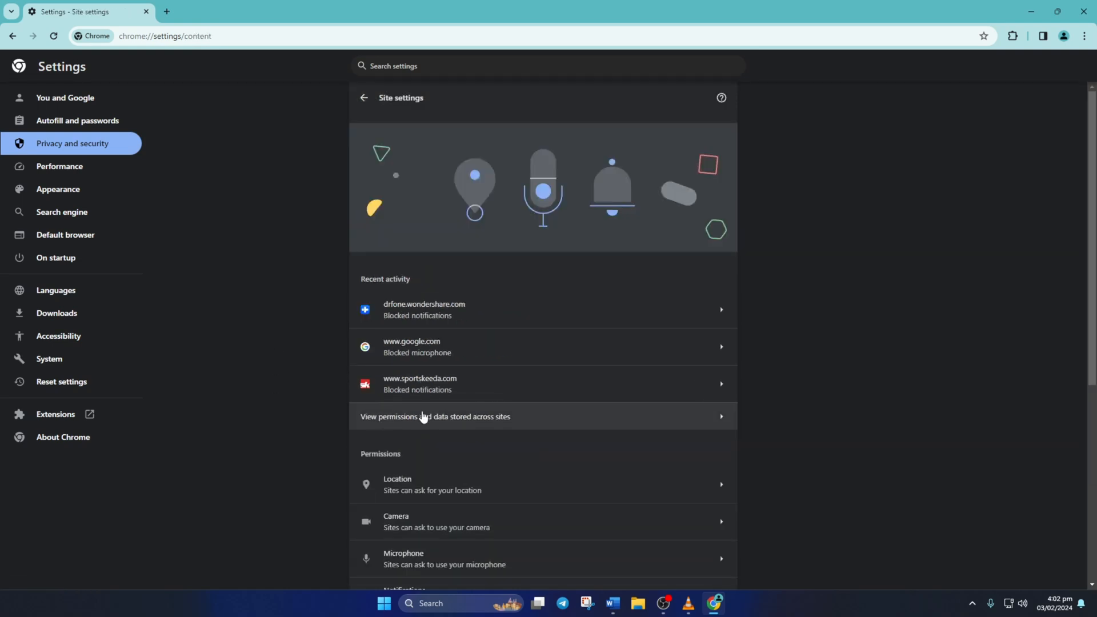
click(434, 417)
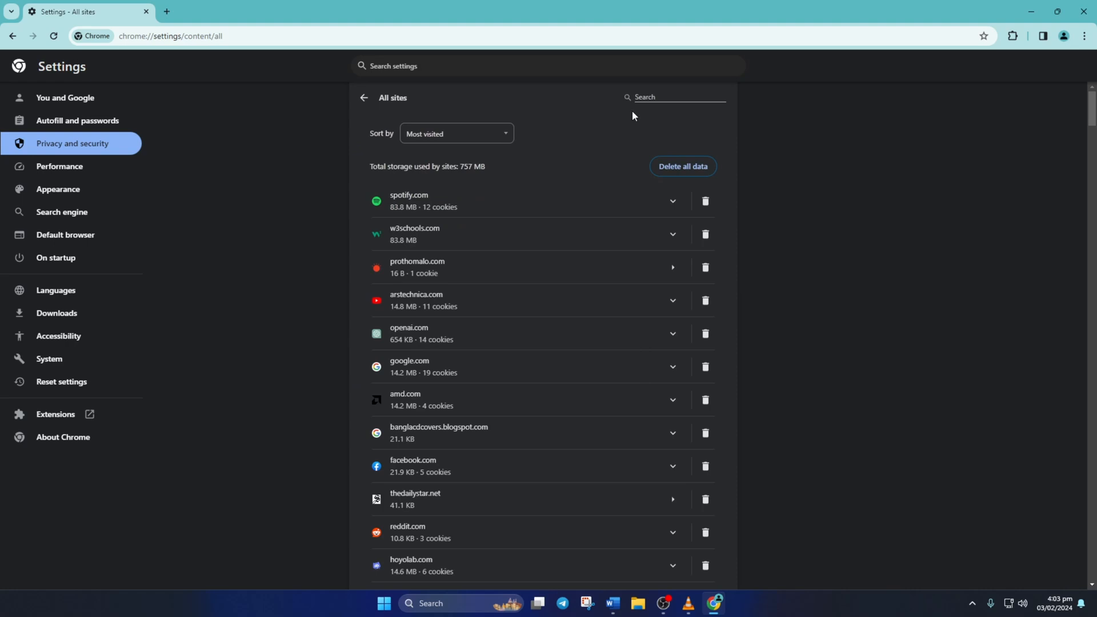
- Filter the list for roblox.com and delete its stored site data, confirming the deletion
text(re)
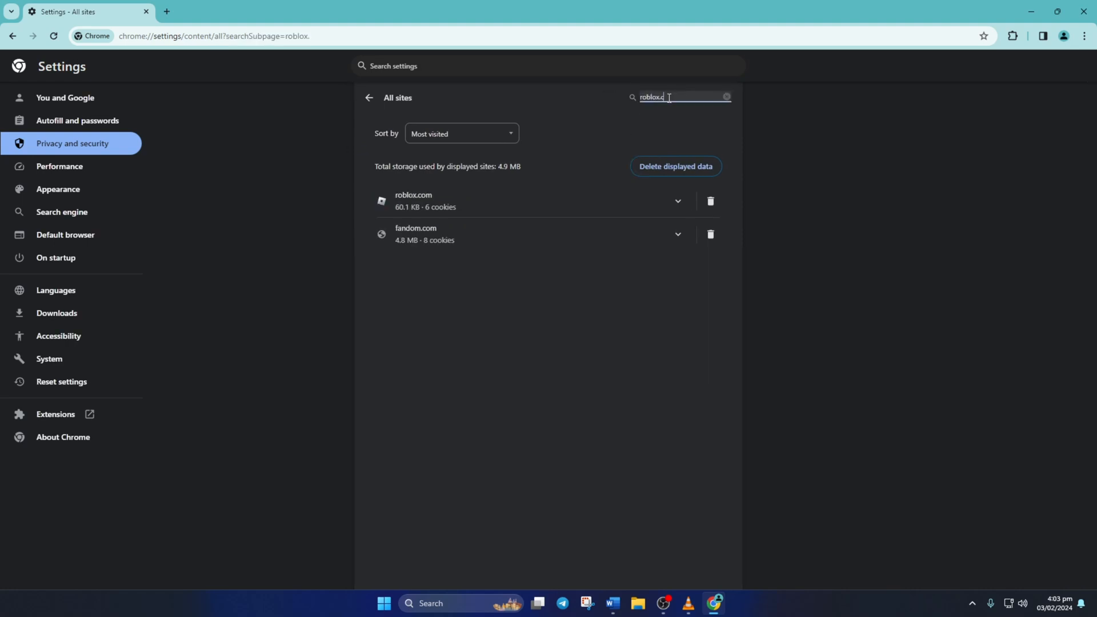
text(om)
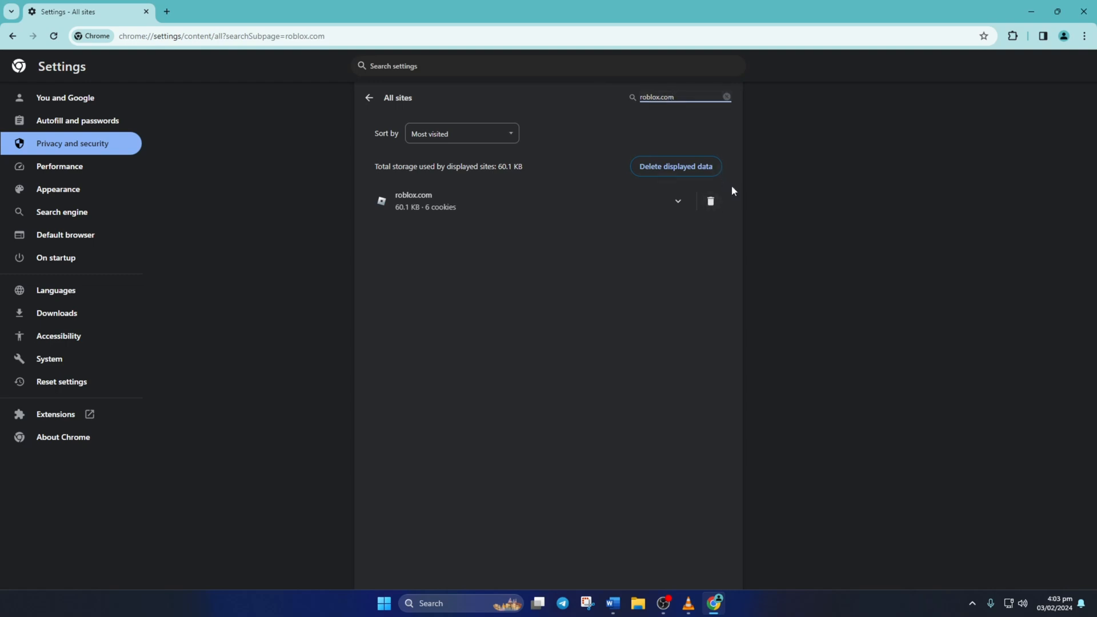
click(710, 202)
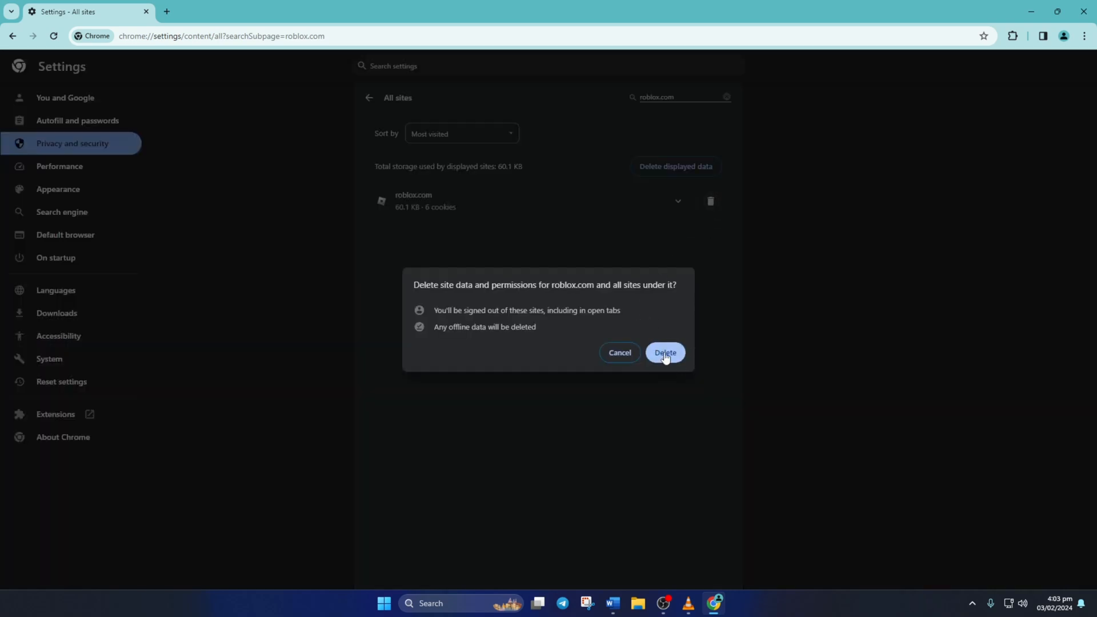
click(663, 352)
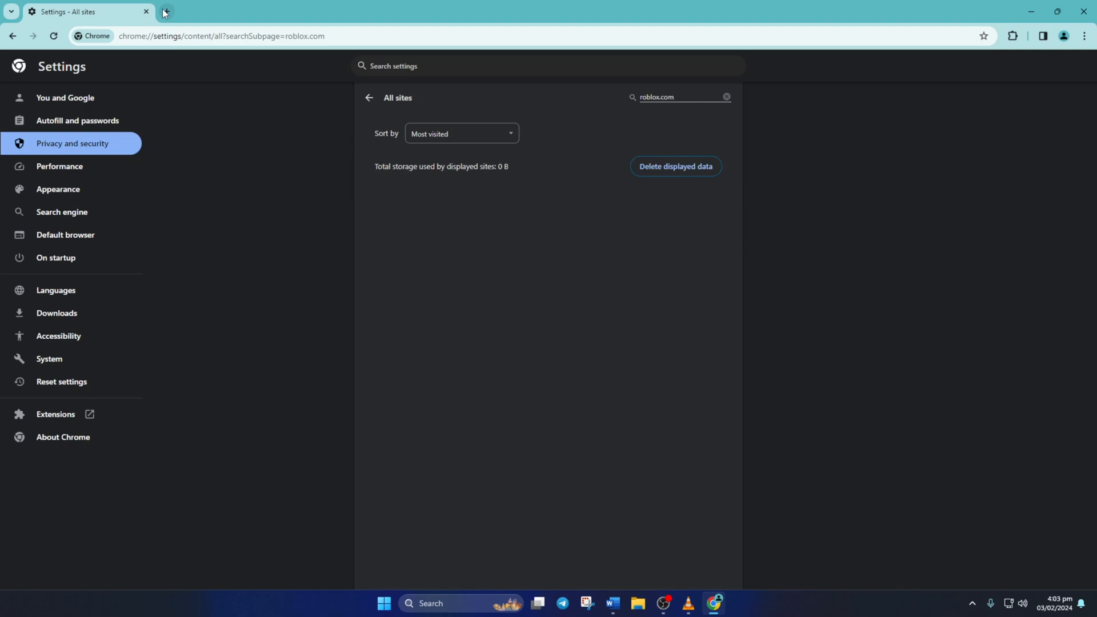
- Load roblox.com in a new tab to check the home page, then close Chrome
click(165, 12)
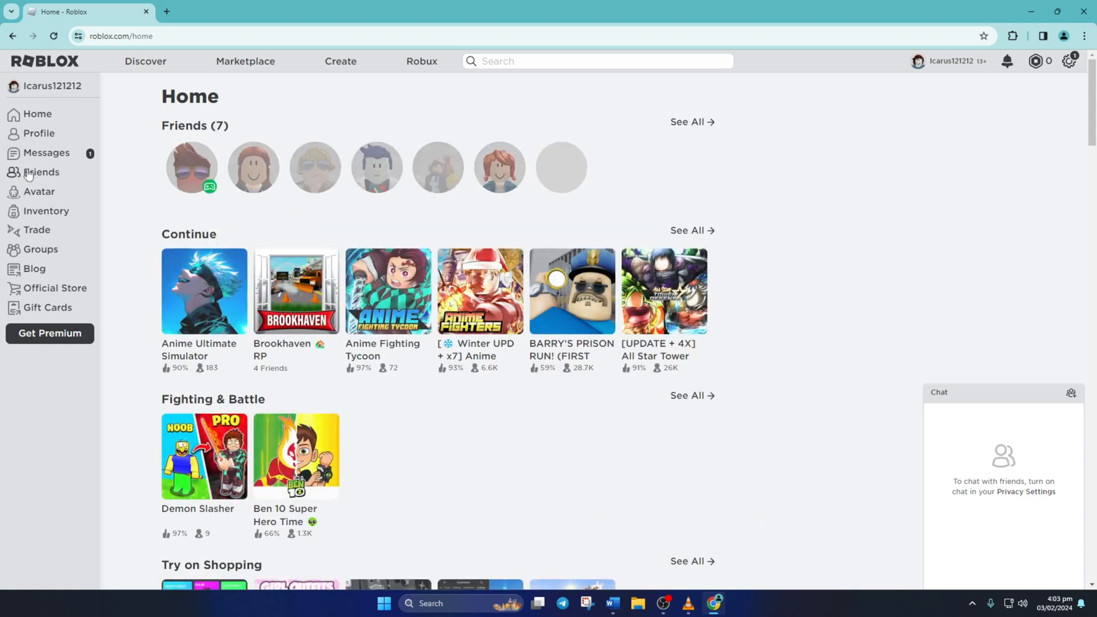
click(40, 172)
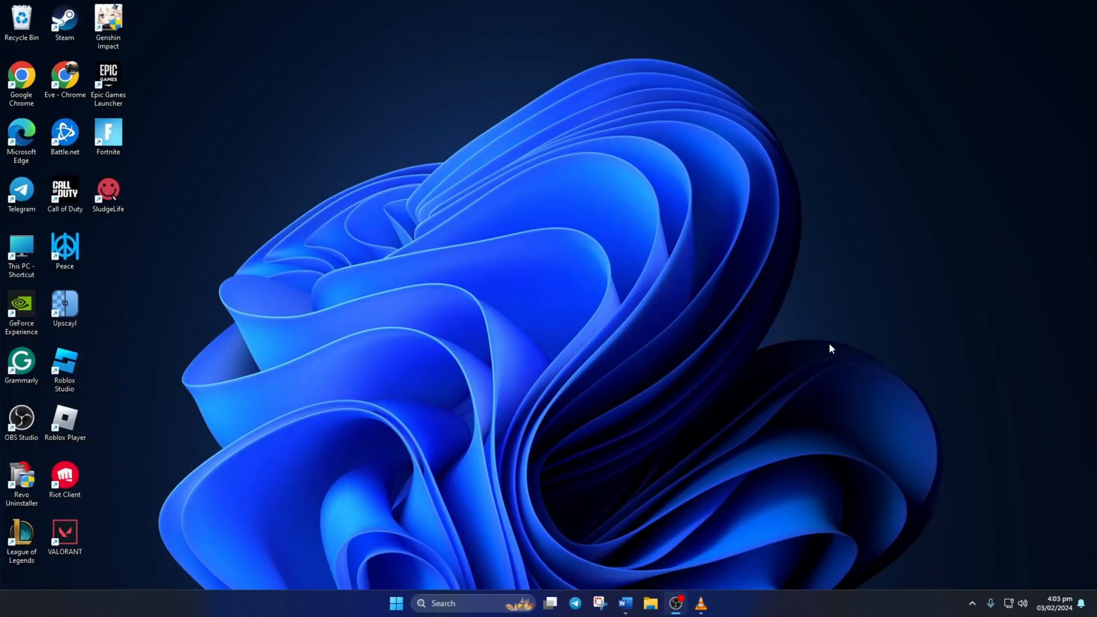
mouse_move(569, 308)
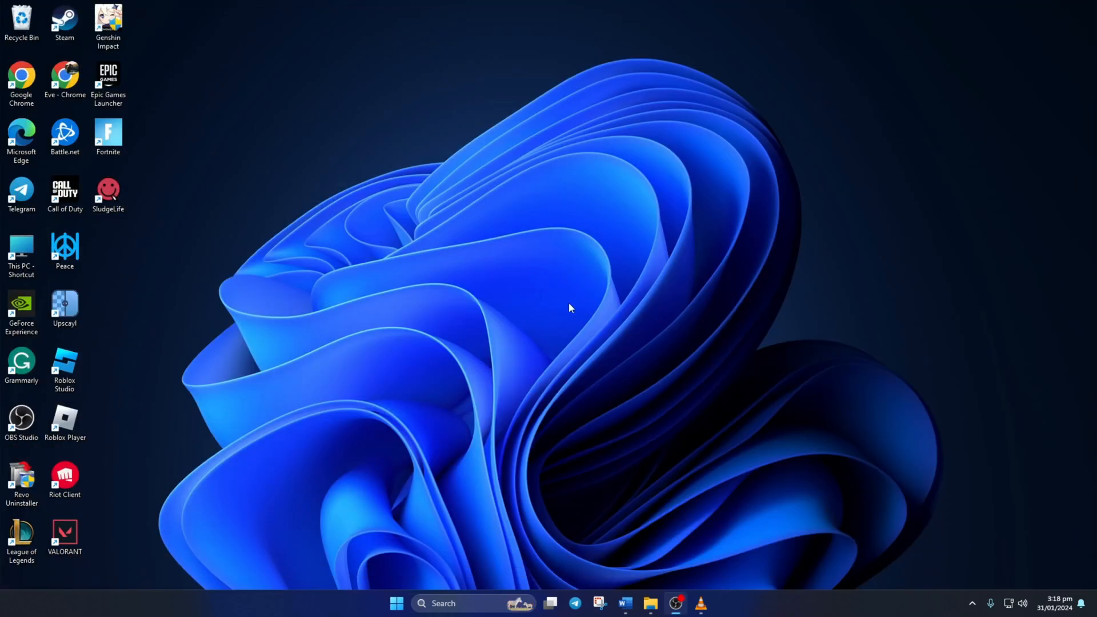
- Search Windows for cmd and run Command Prompt as administrator
click(447, 603)
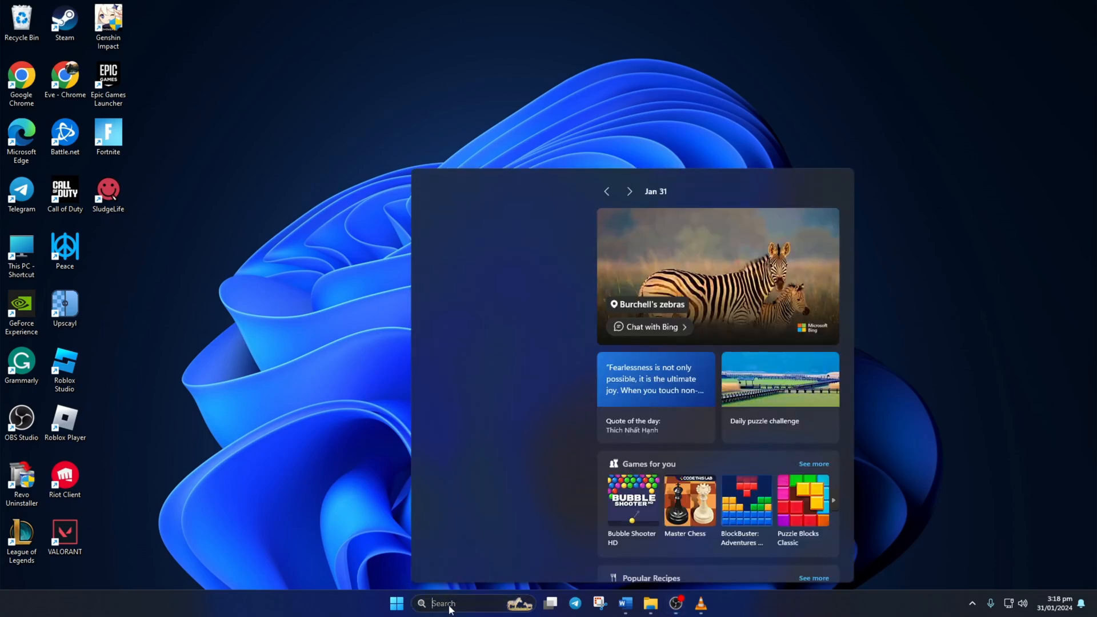
text(cmd)
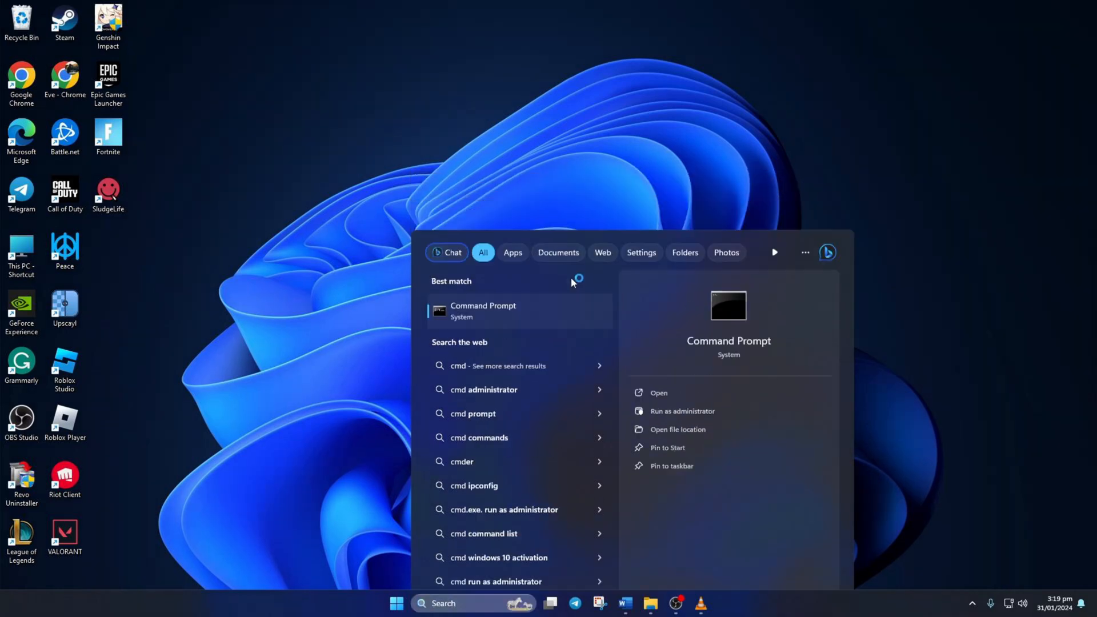
click(681, 411)
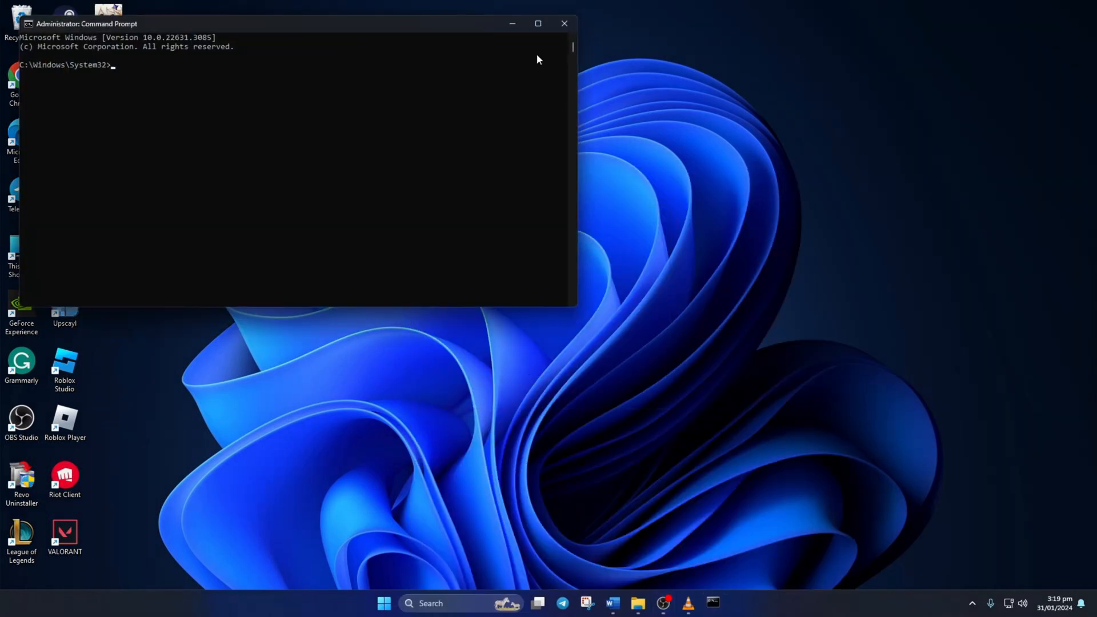
- Maximise the console and run netsh winsock reset to reset the Winsock catalogue
click(537, 23)
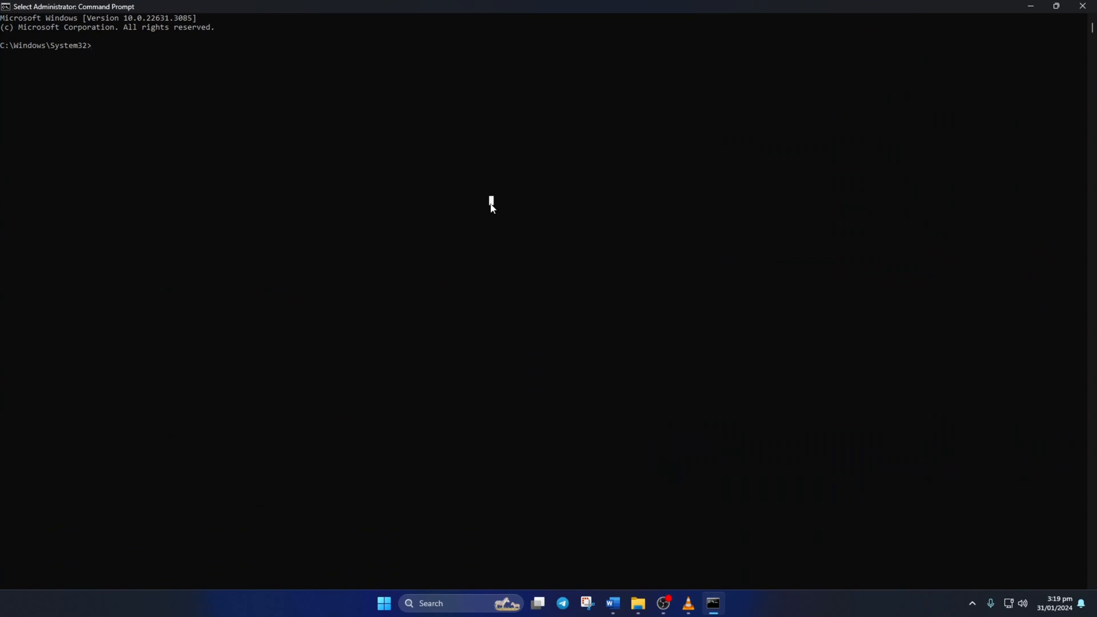
text(netsh winsock rese)
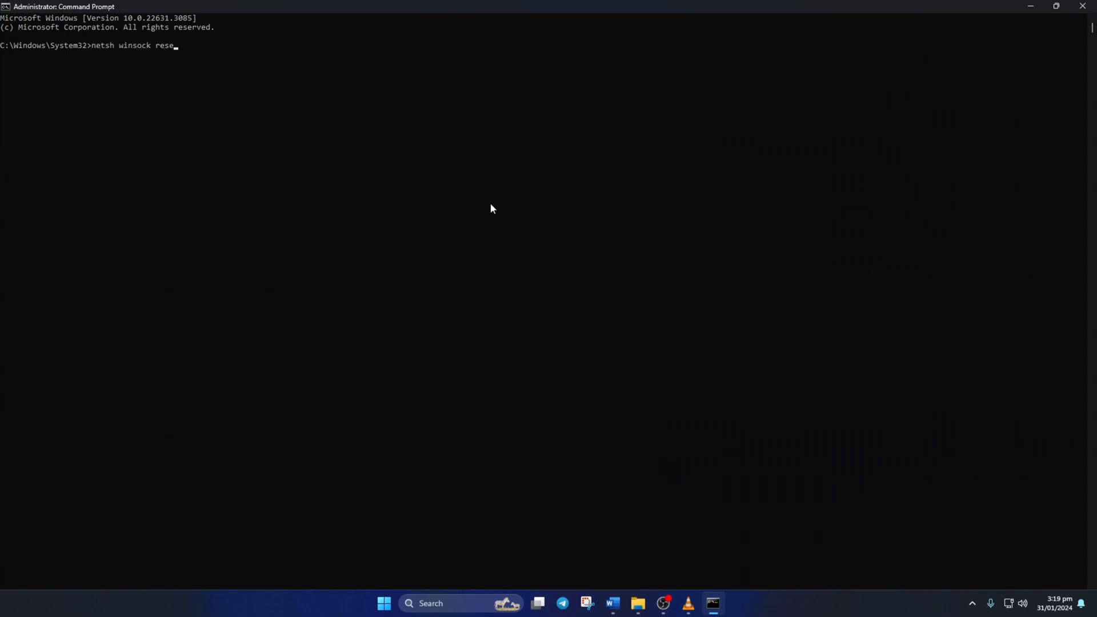
key(Return)
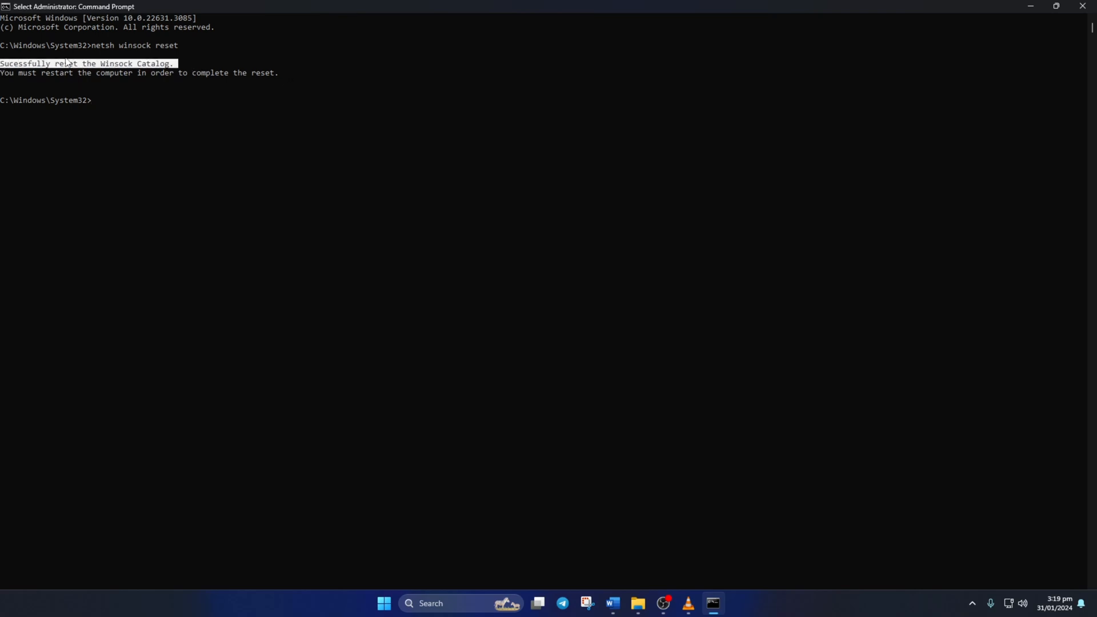
click(134, 131)
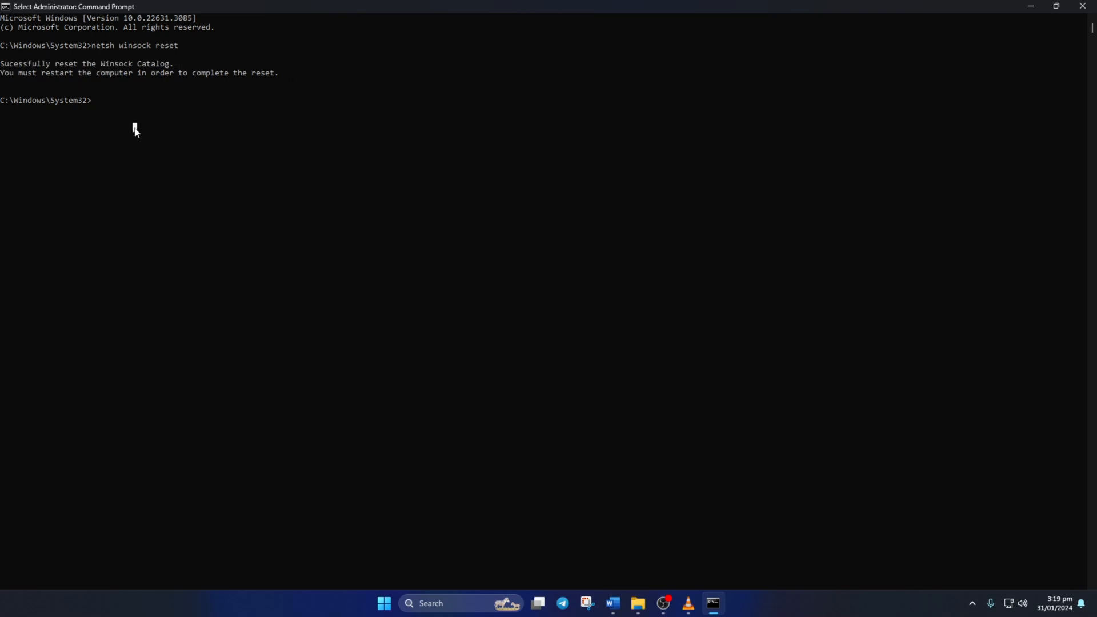
- Run ipconfig /flushdns and netsh int ip reset to flush DNS and reset TCP/IP
text(ipconfig /flus)
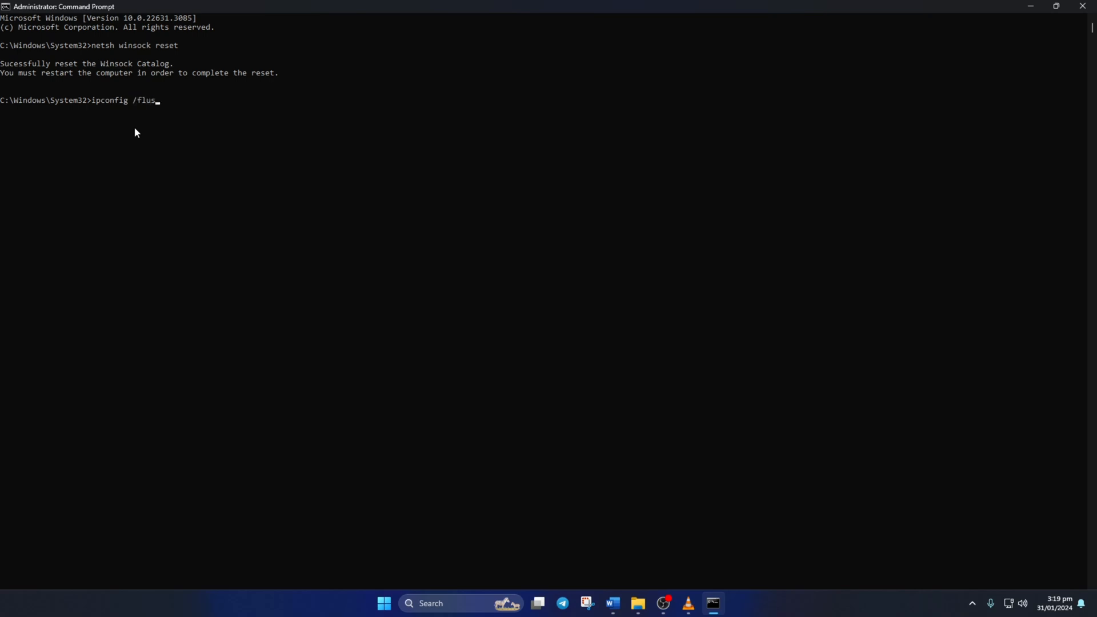
key(Return)
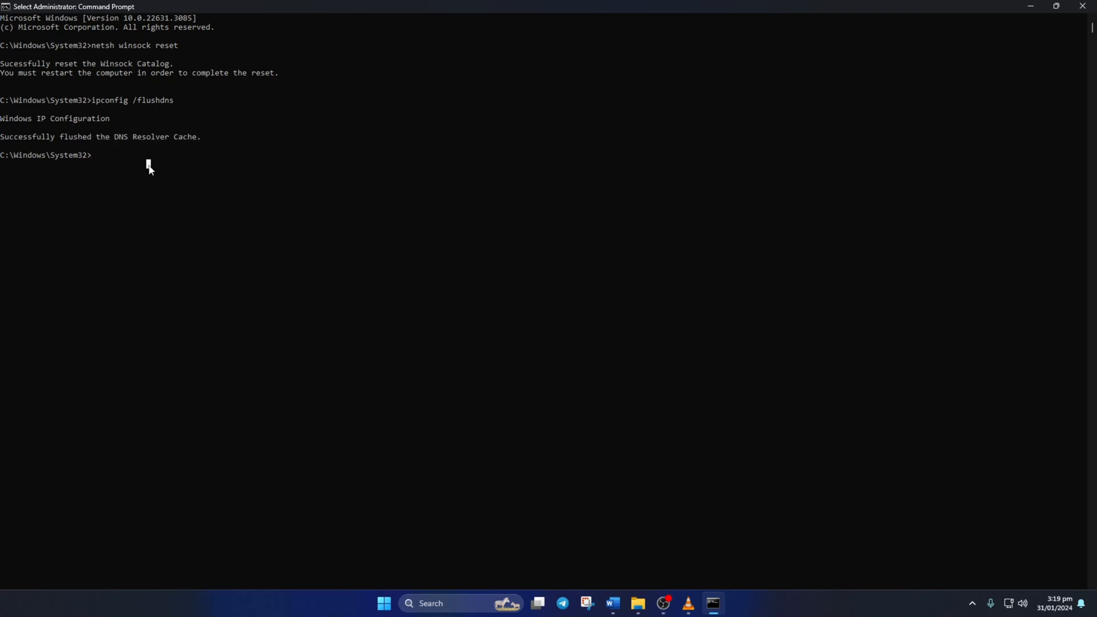
text(netsh int ip)
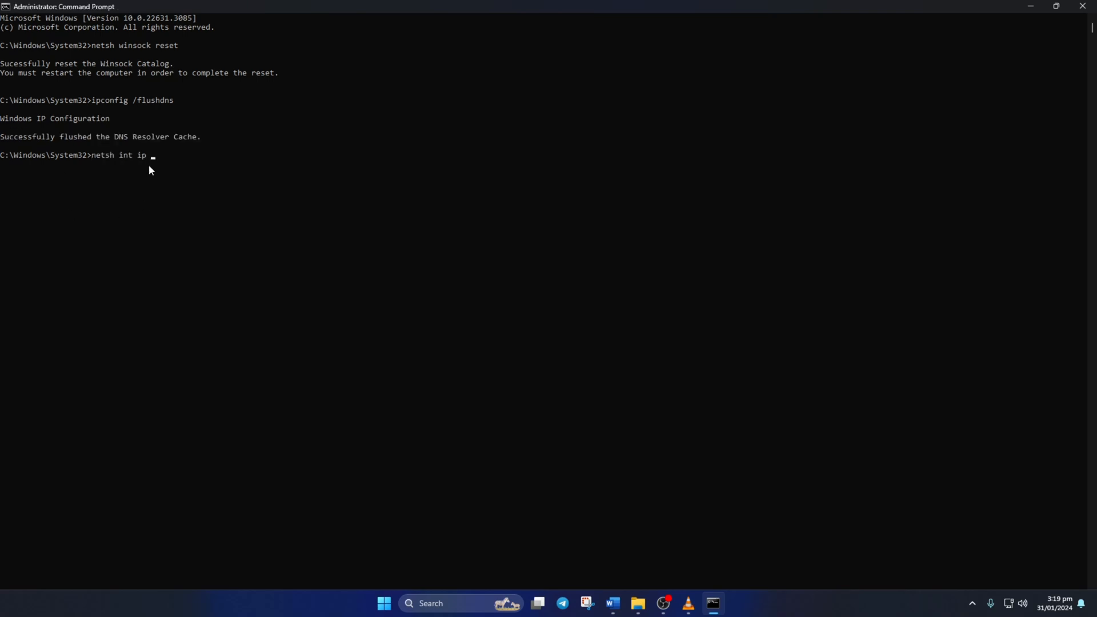
key(Return)
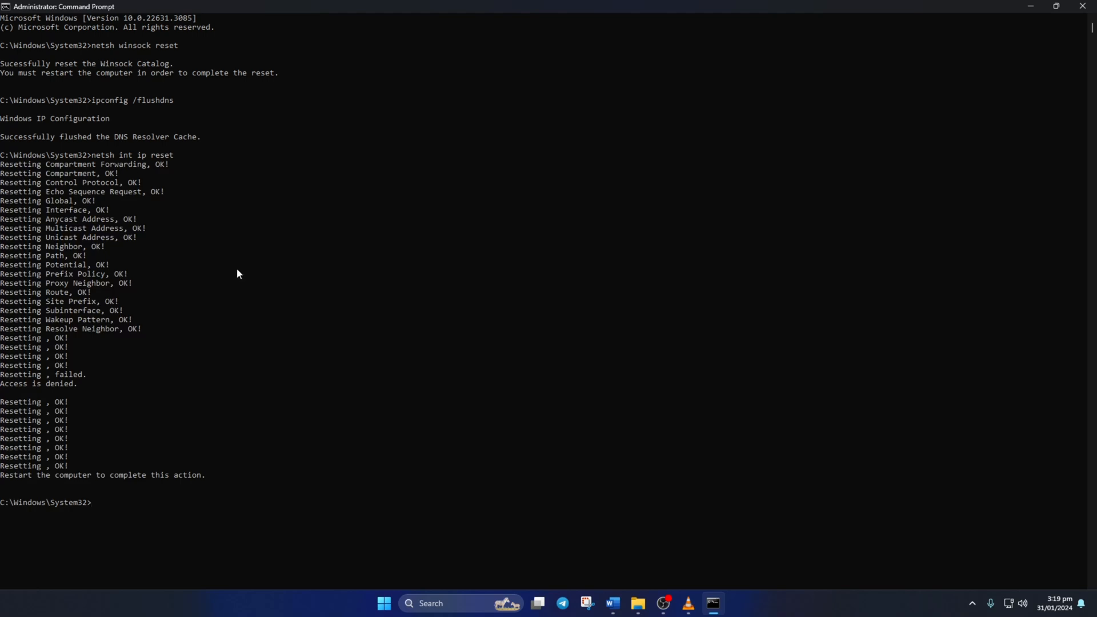
mouse_move(213, 324)
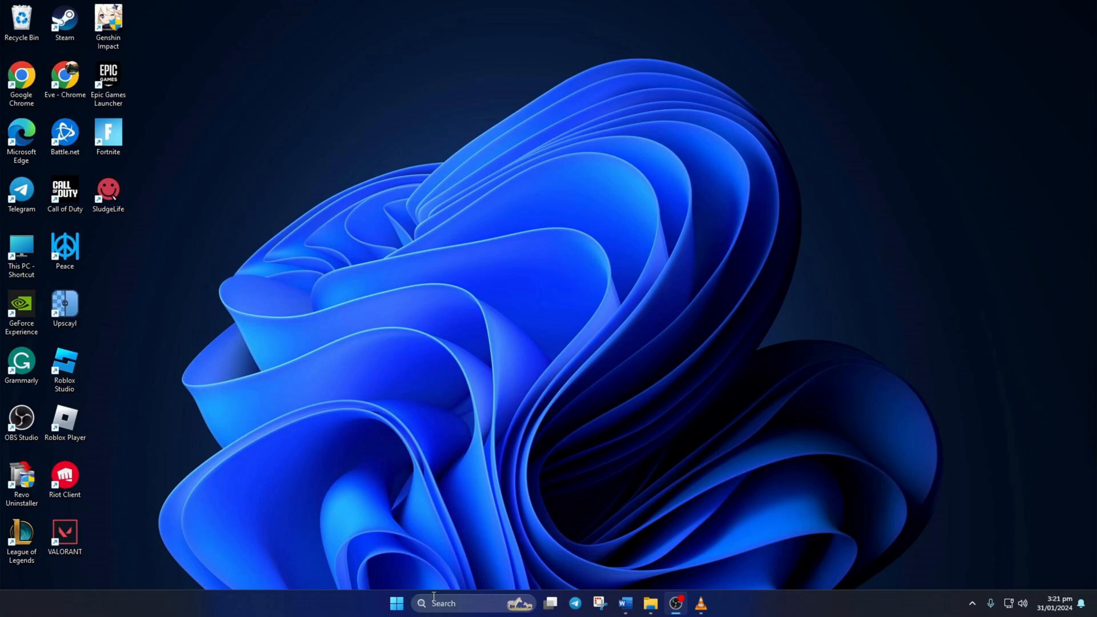
- Start a fresh maximised Command Prompt and ping 1.1.1.1, checking its round-trip times
text(cmd)
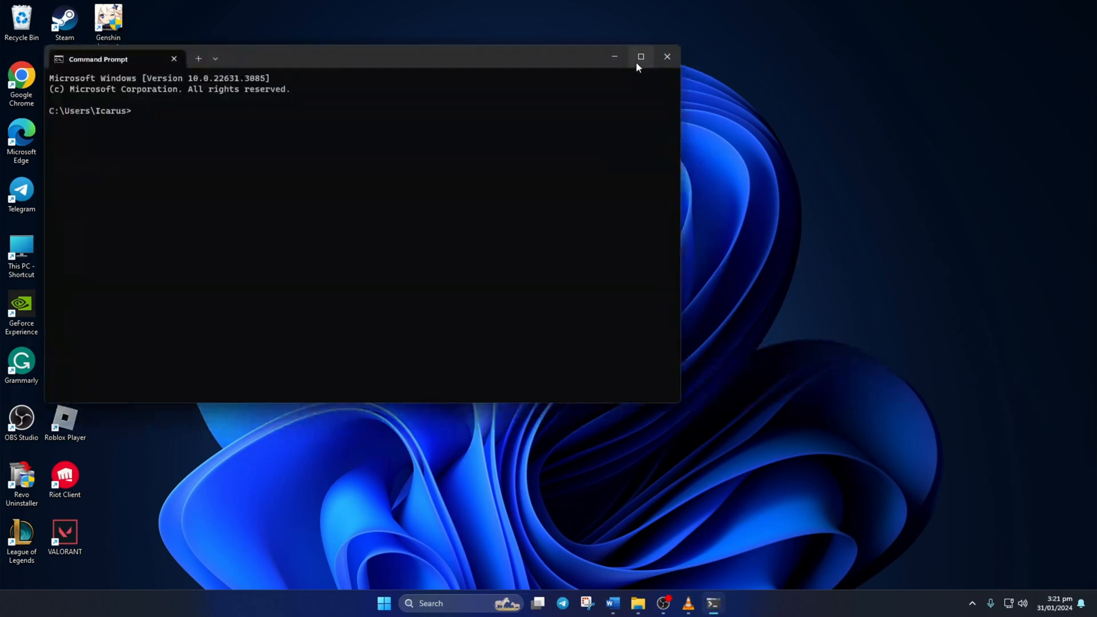
click(640, 56)
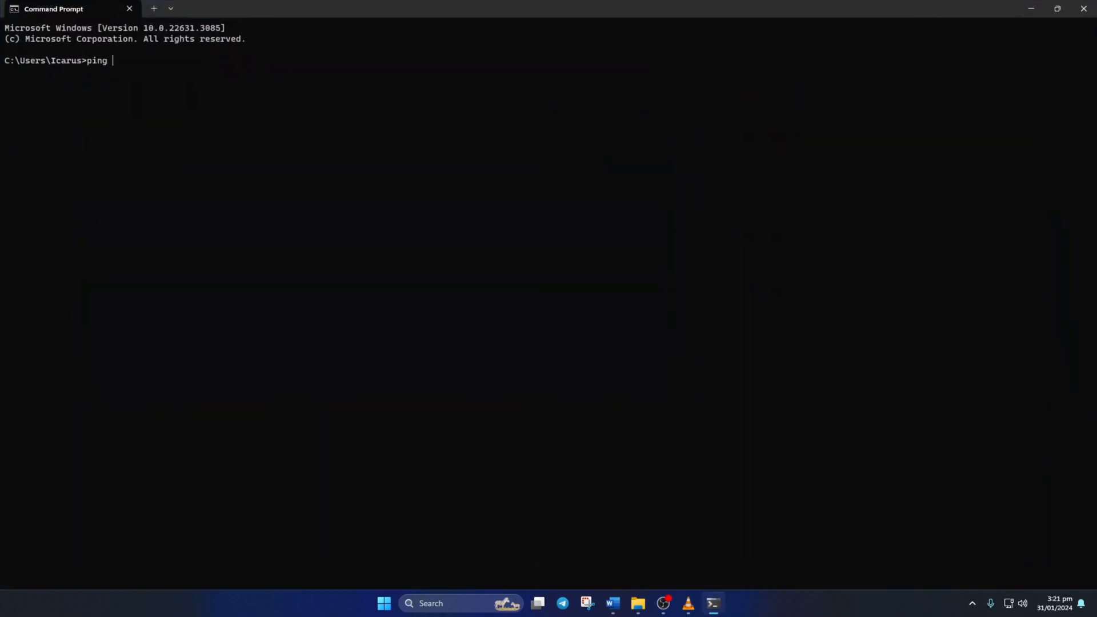
text(1.1.1.1)
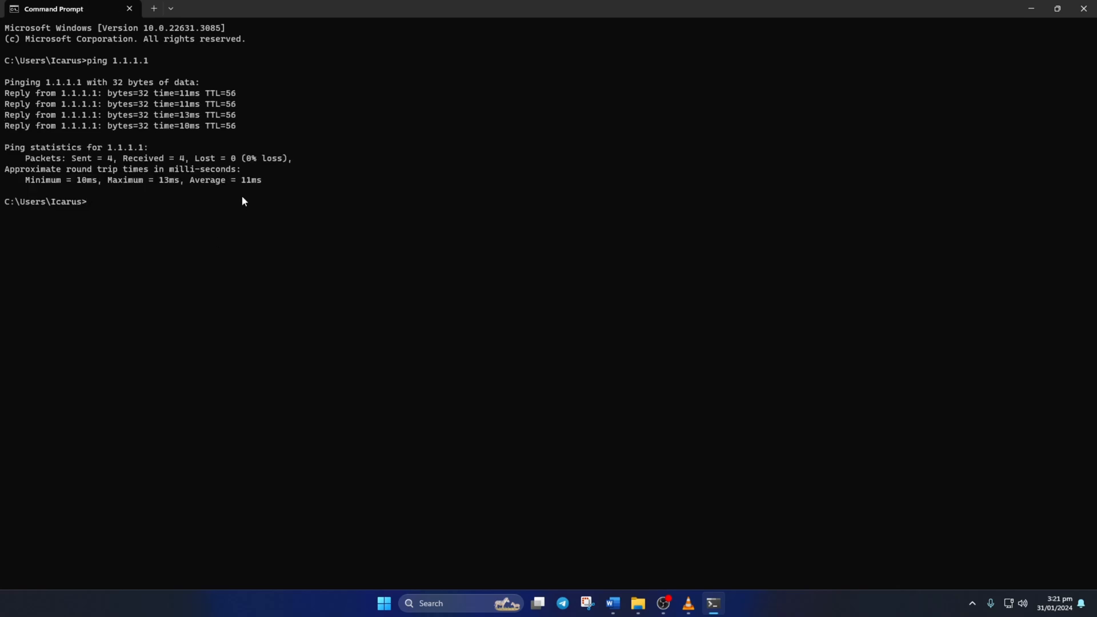
drag(24, 180, 261, 180)
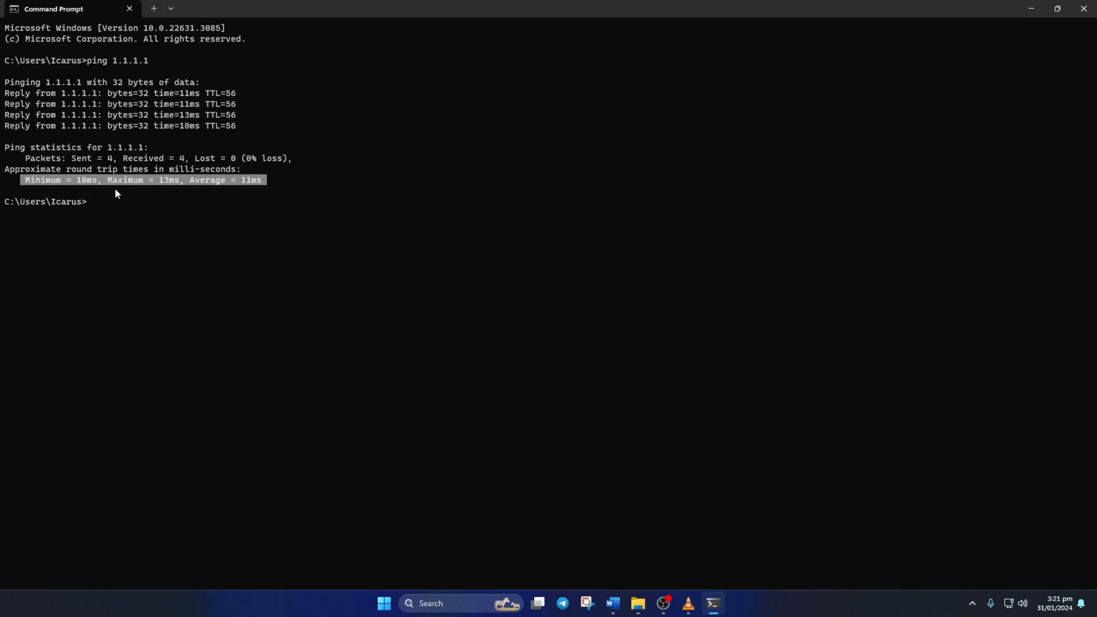
- Ping 8.8.8.8 and confirm replies with no packet loss
text(pin)
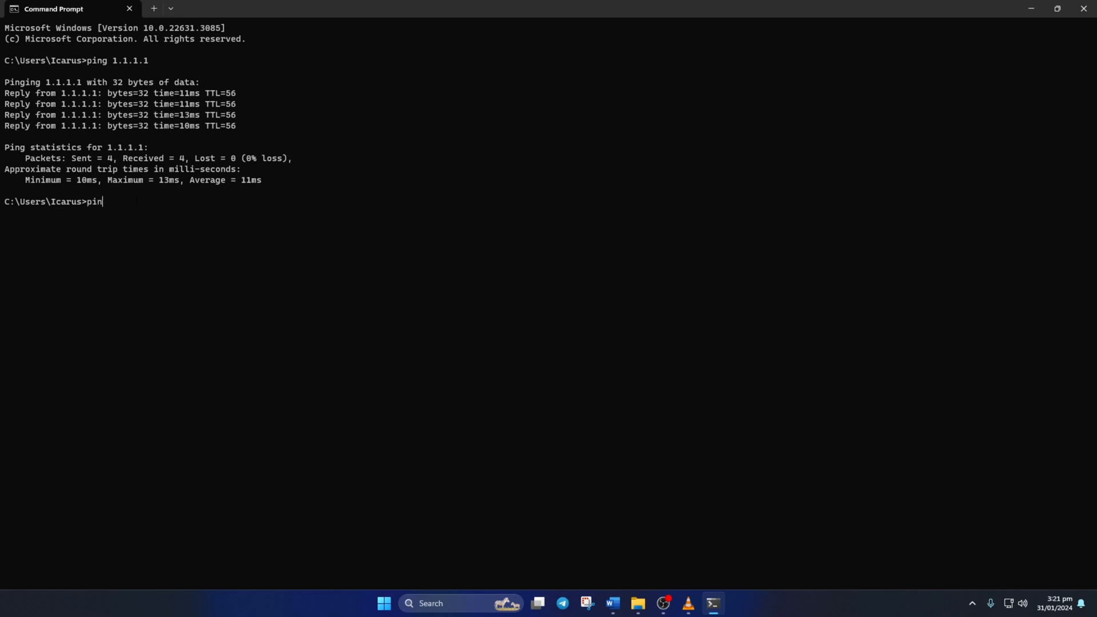
text(g 8.8.8.)
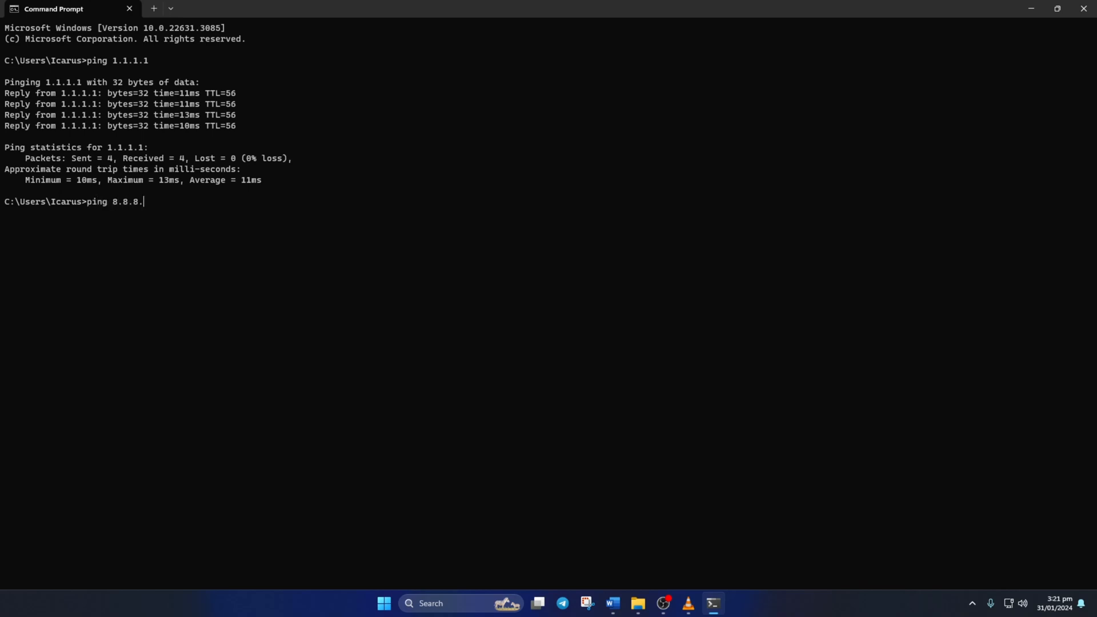
key(Return)
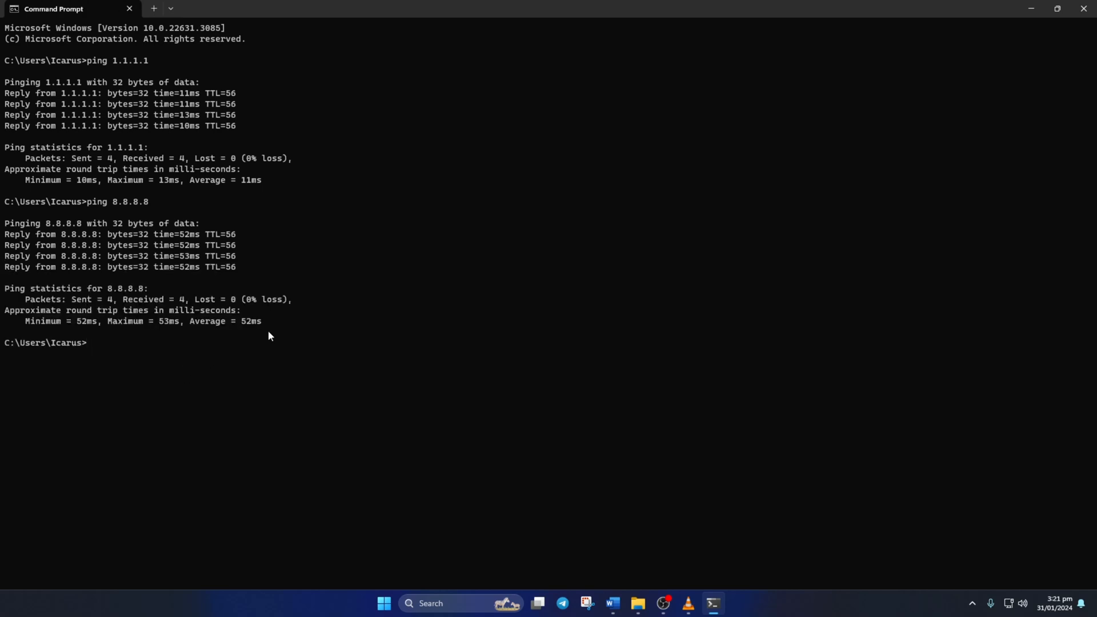
mouse_move(246, 397)
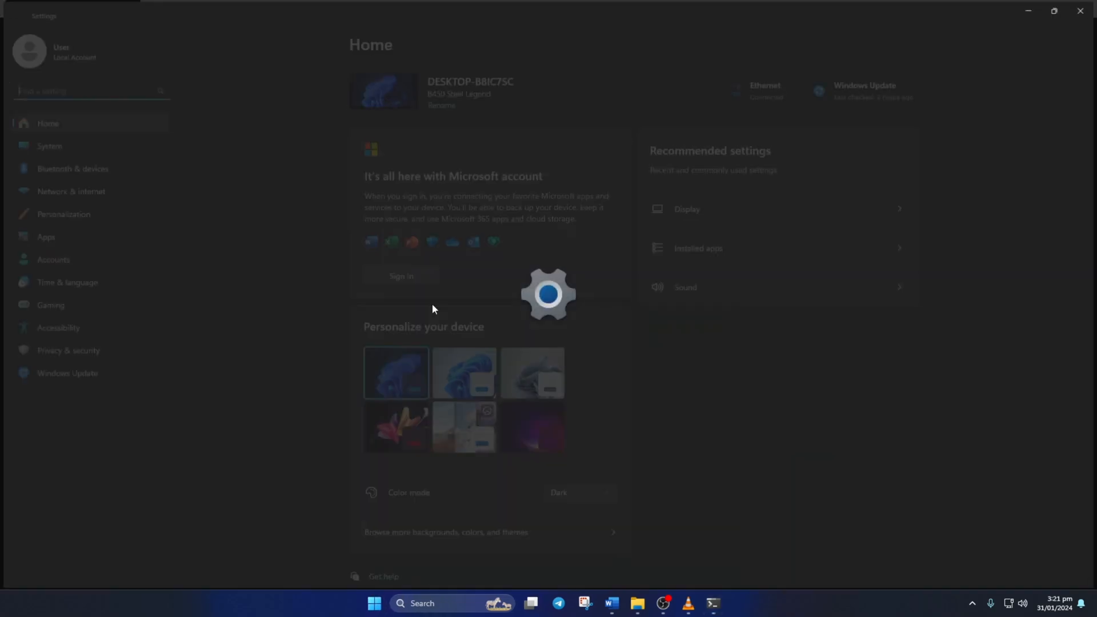
- Go to the Ethernet connection's settings and start editing its DNS server assignment
click(71, 190)
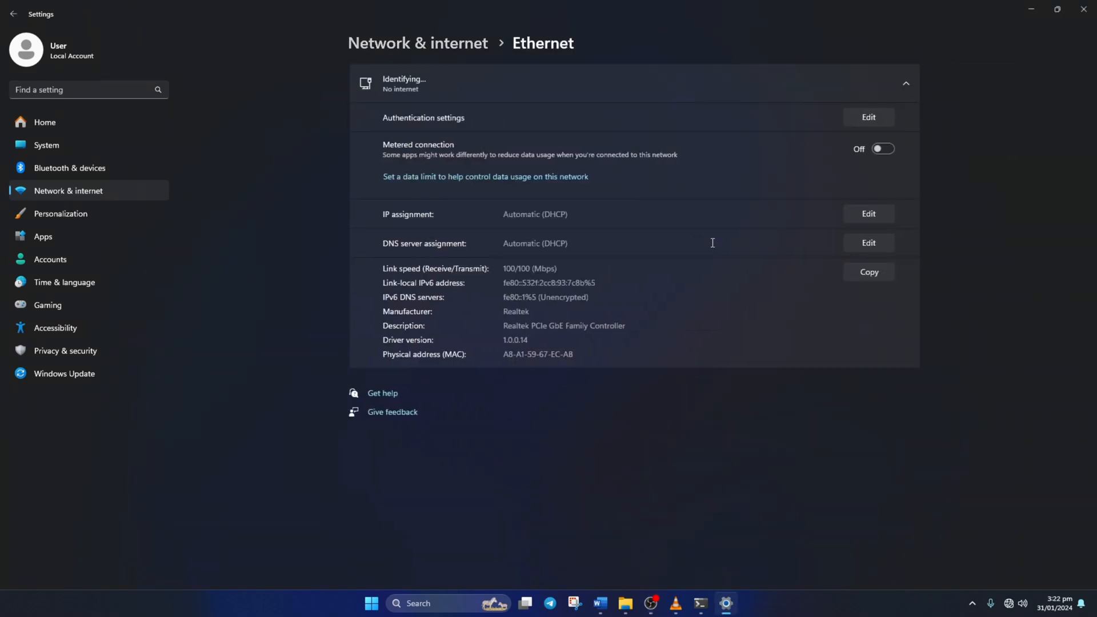
click(868, 243)
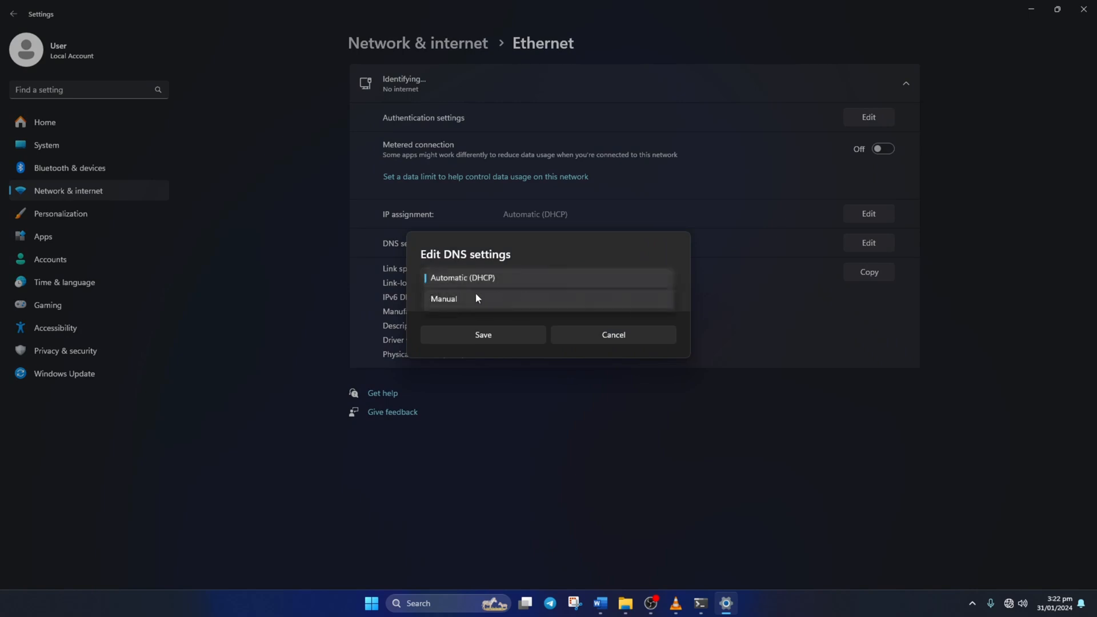
- Switch DNS to Manual with IPv4 on, first entering 1.1.1.1 and 1.0.0.1
click(444, 299)
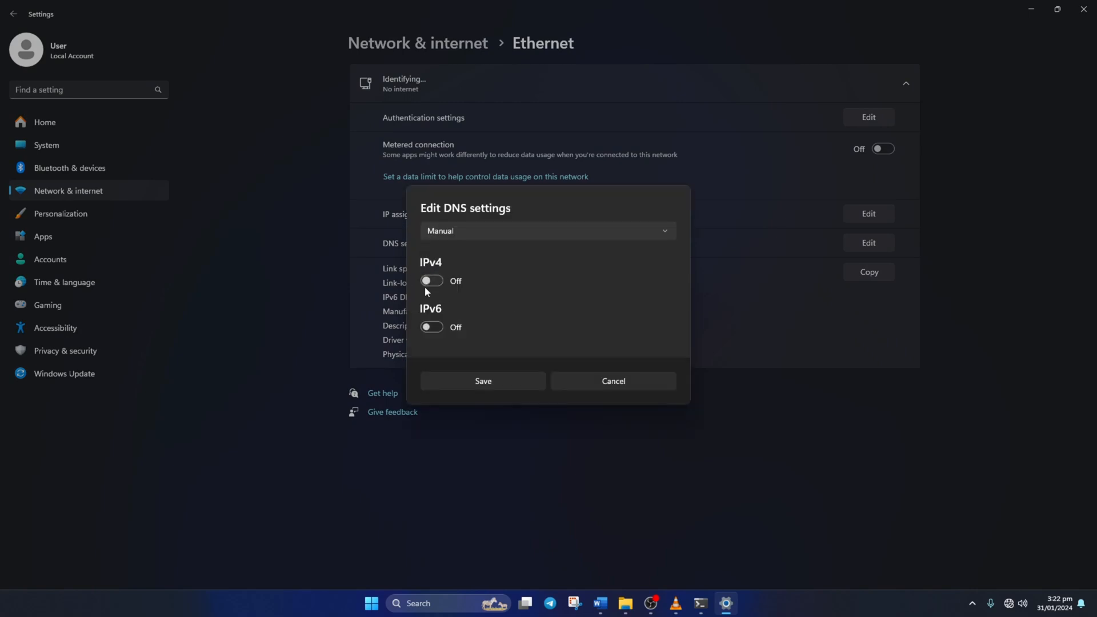
click(431, 280)
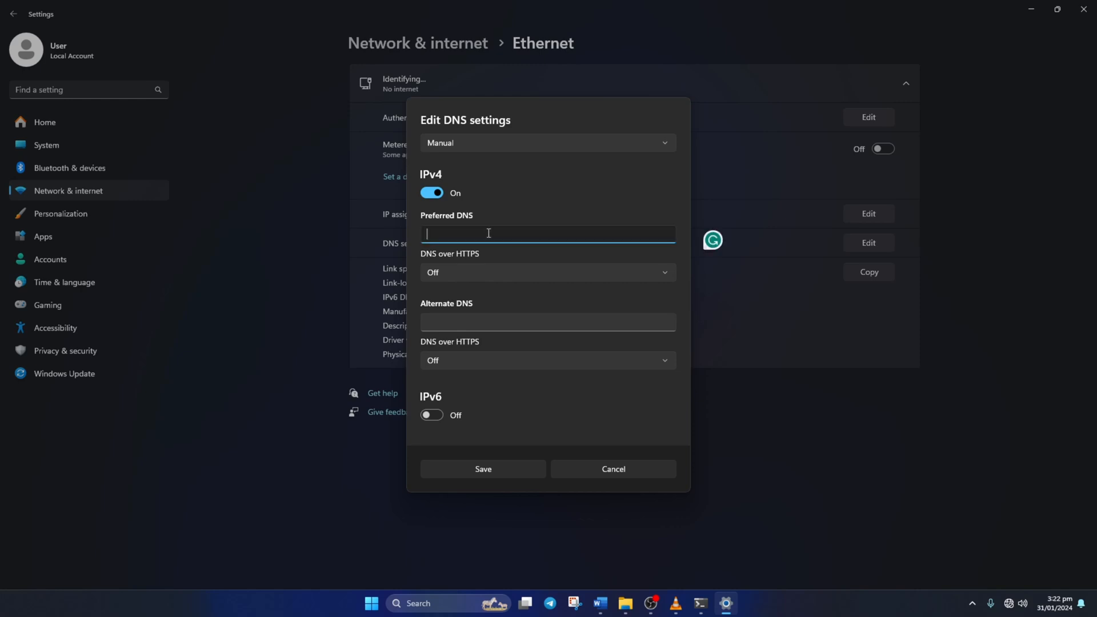
text(1.1.1.1)
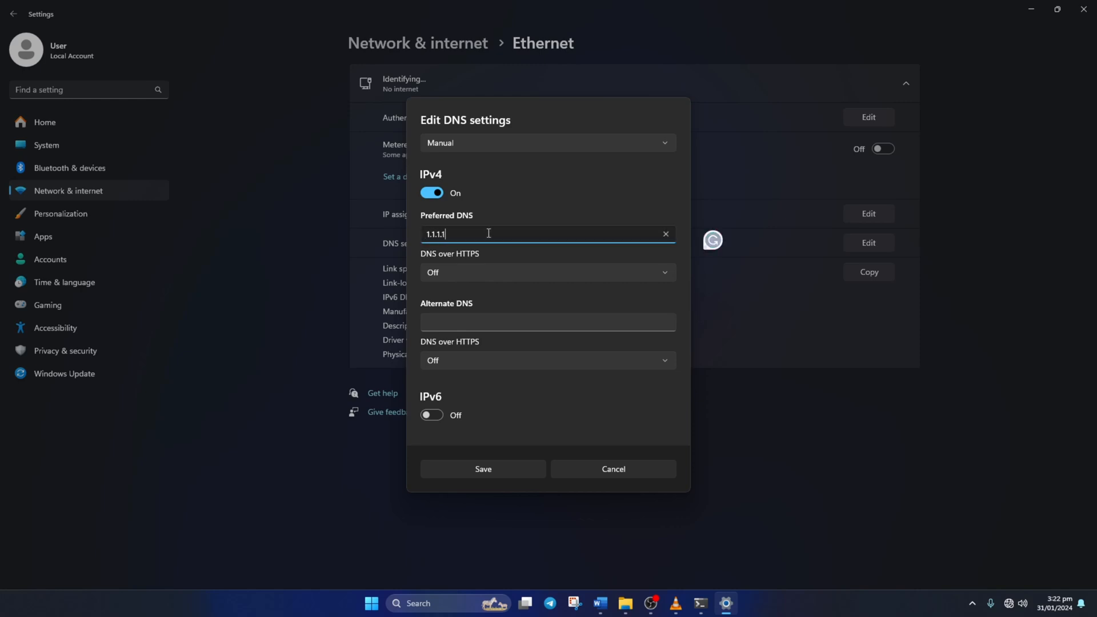
click(548, 321)
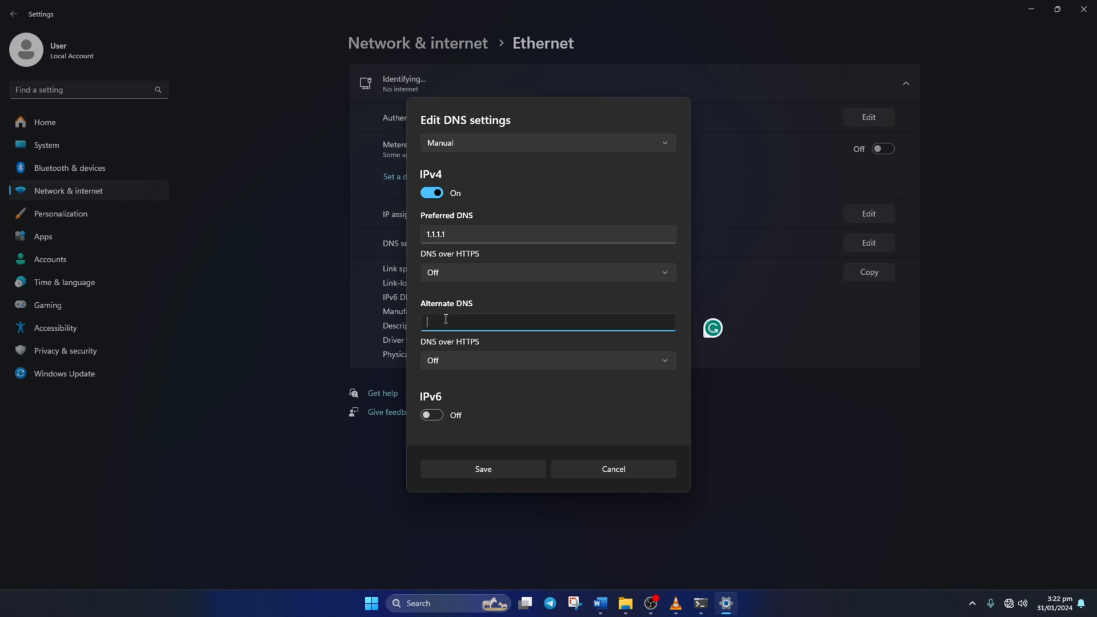
text(1.0.0.1)
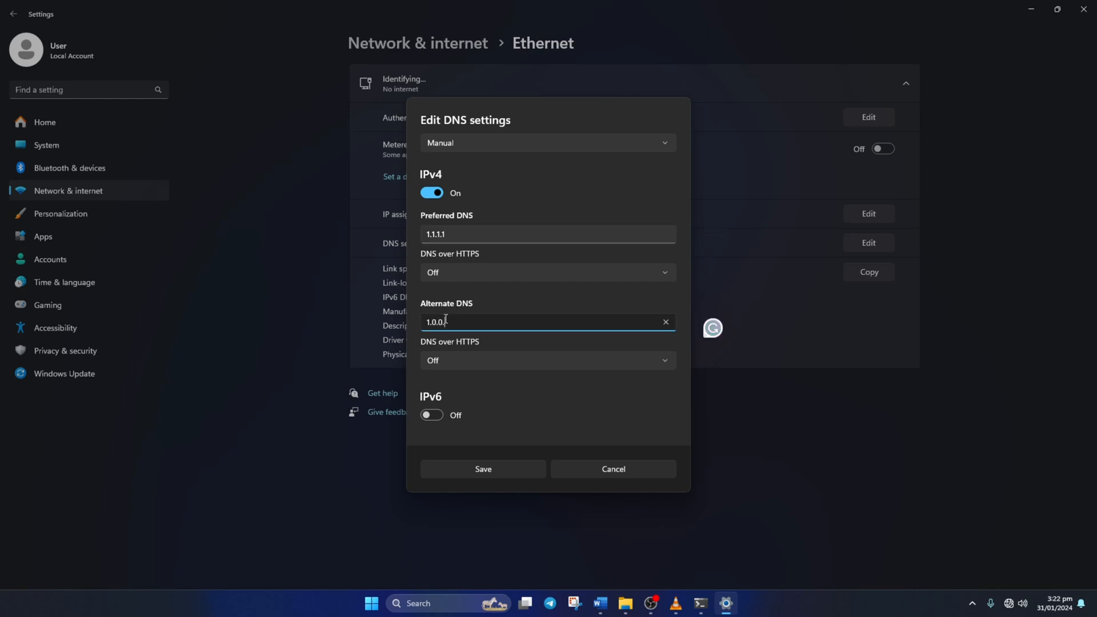
text(1)
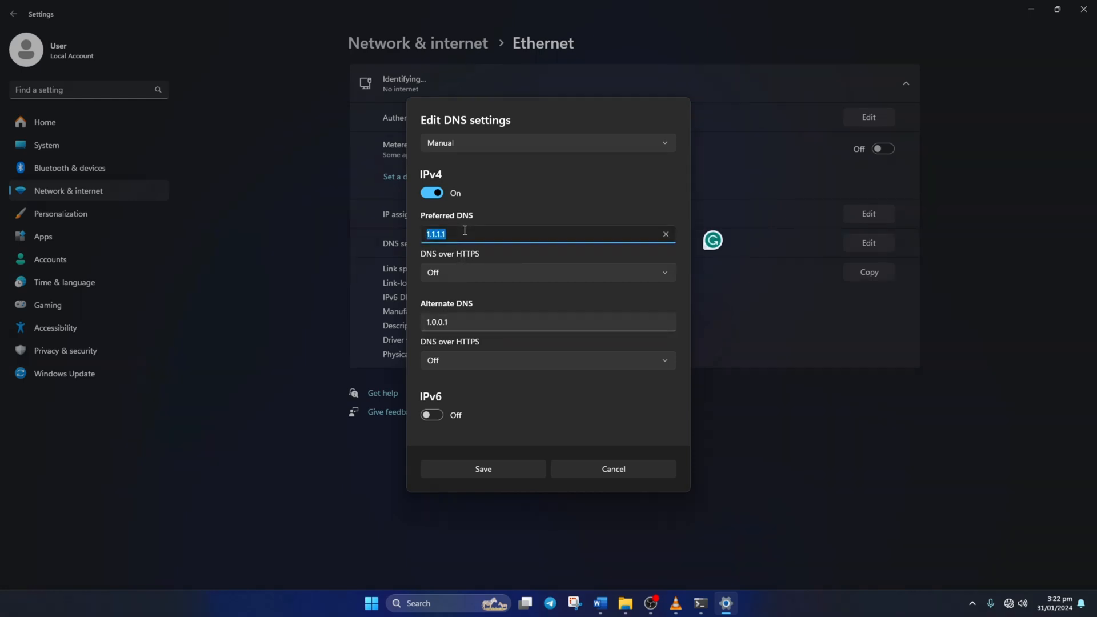
- Replace the entries with 8.8.8.8 preferred and 8.8.4.4 alternate, and save
text(8.8.8.)
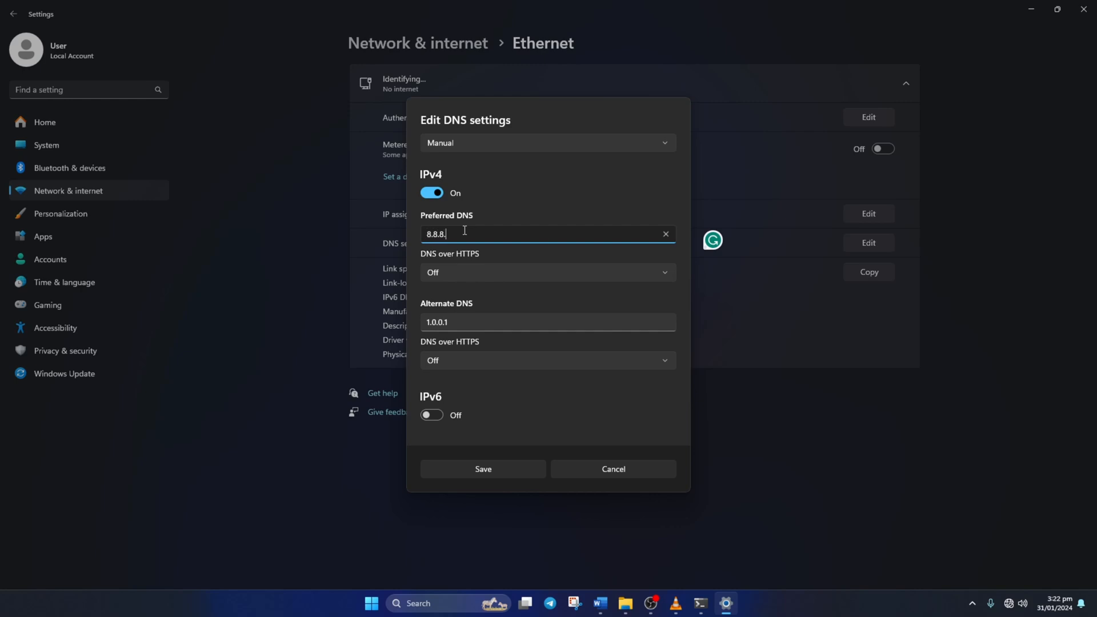
text(8)
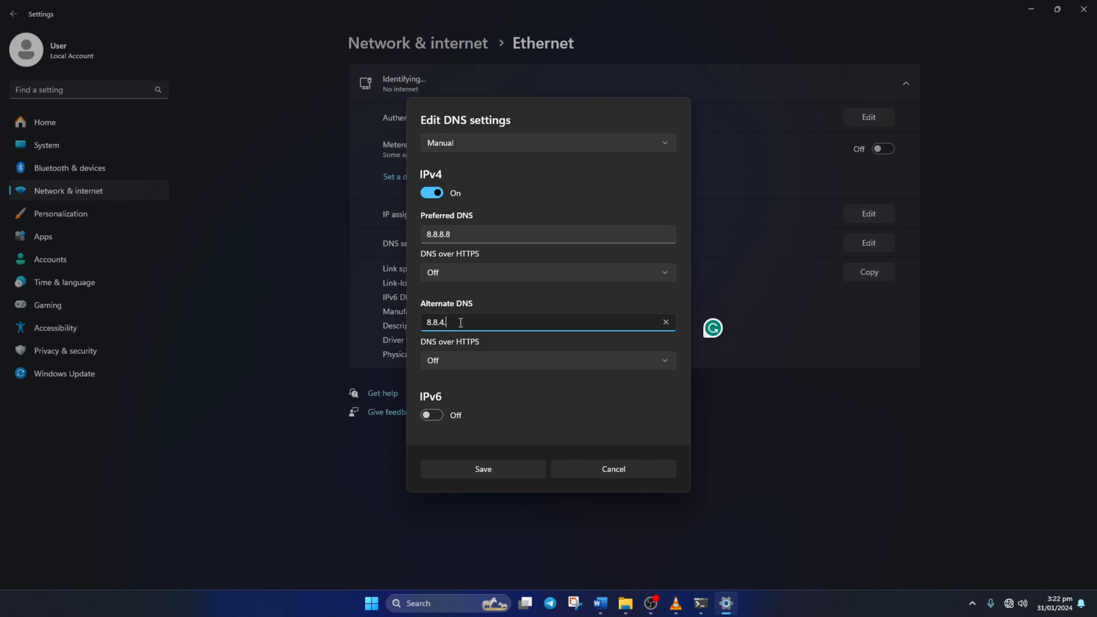
text(4)
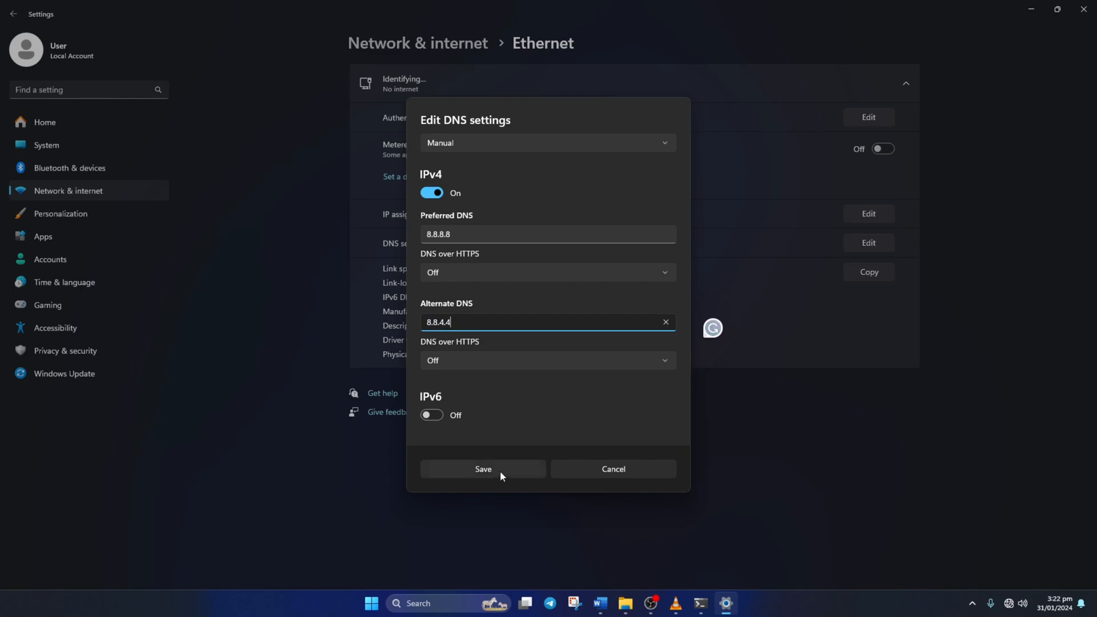
click(483, 469)
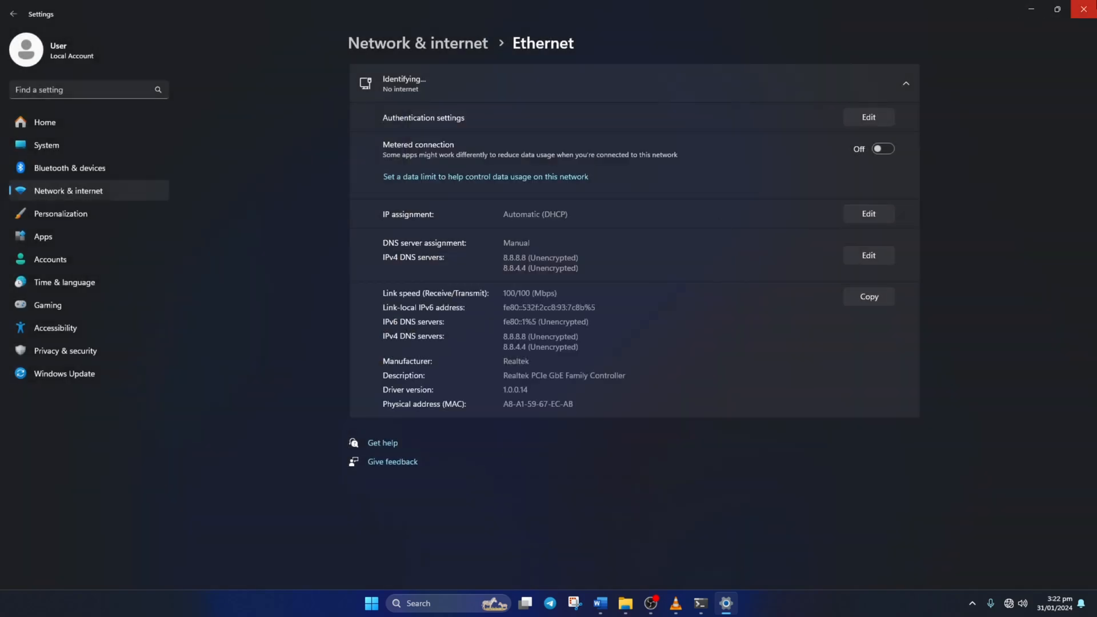